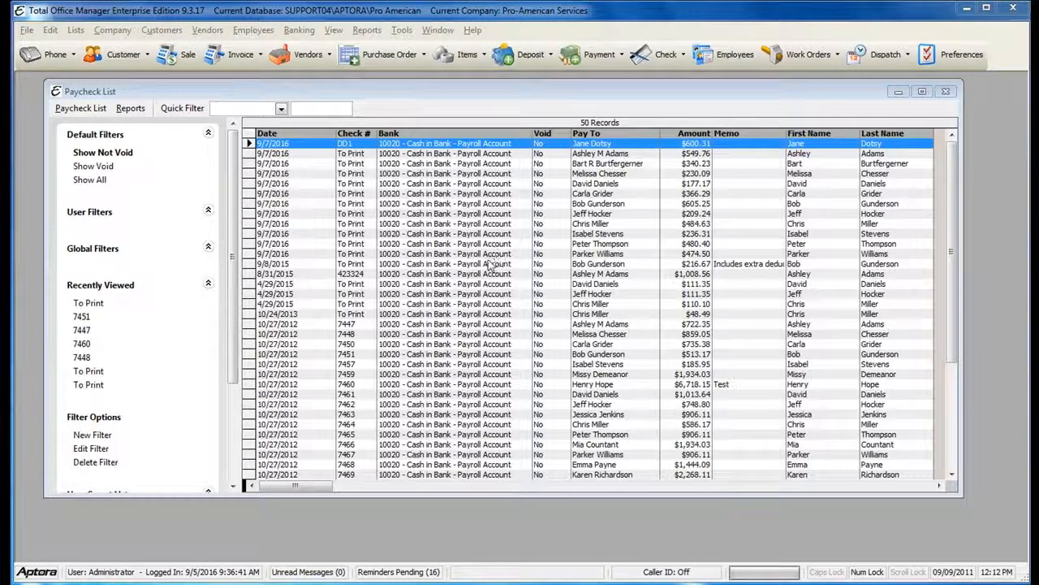
Step: Quick-filter the paychecks by Check Number containing "To P", leaving 16 To Print records
left_click(253, 29)
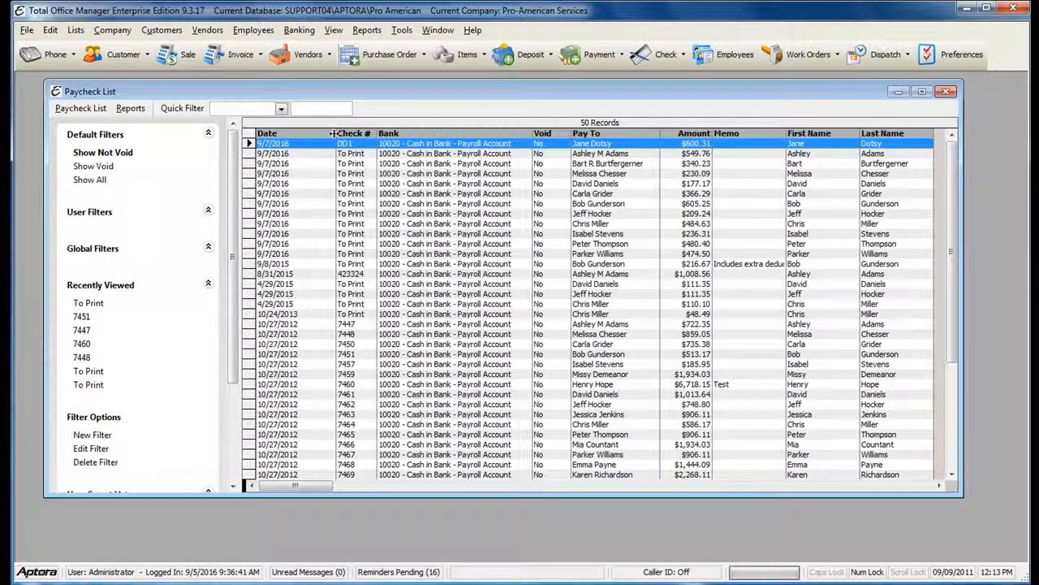
left_click(280, 107)
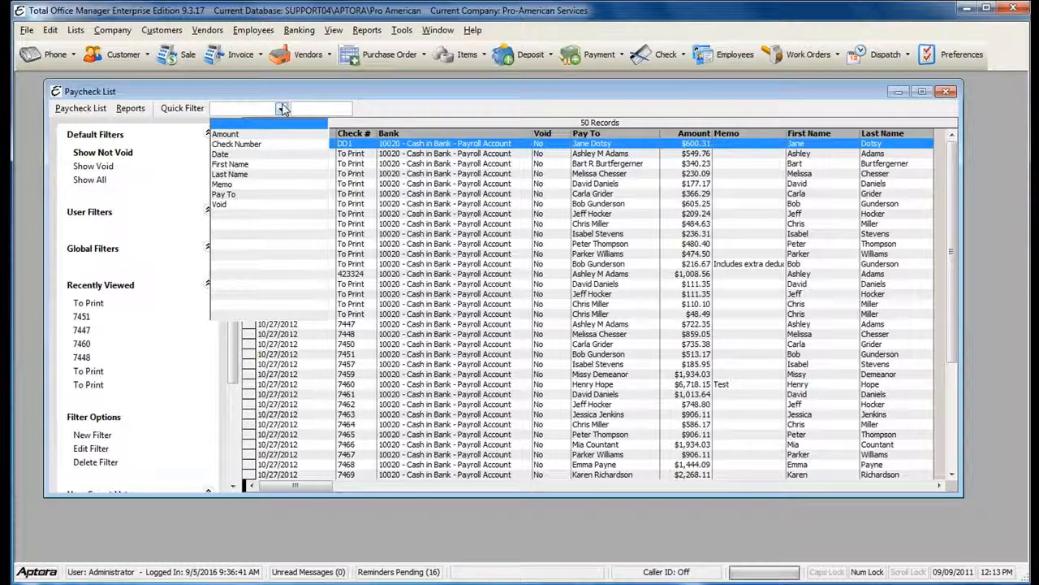
mouse_move(279, 107)
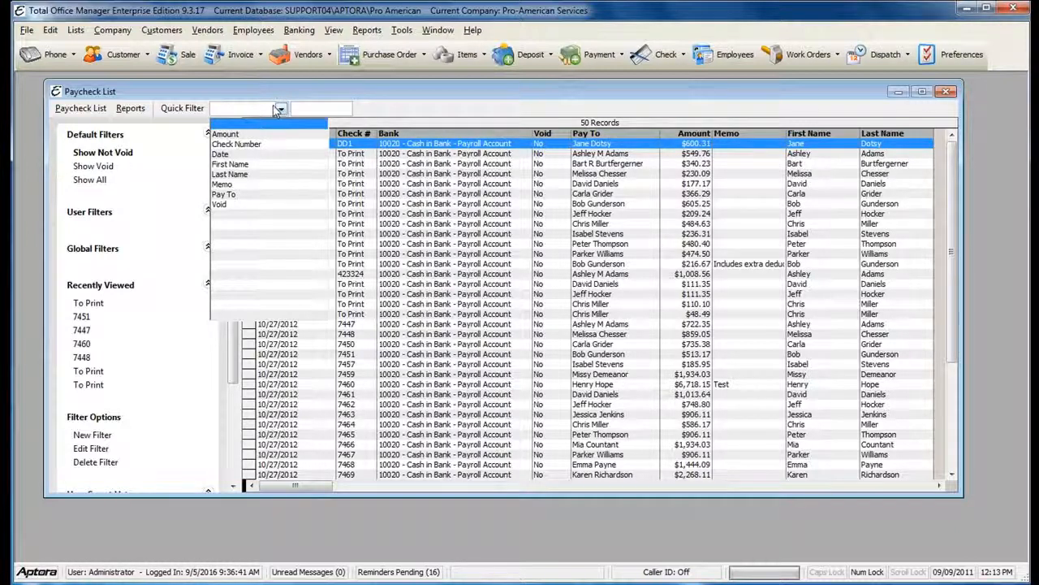
left_click(237, 142)
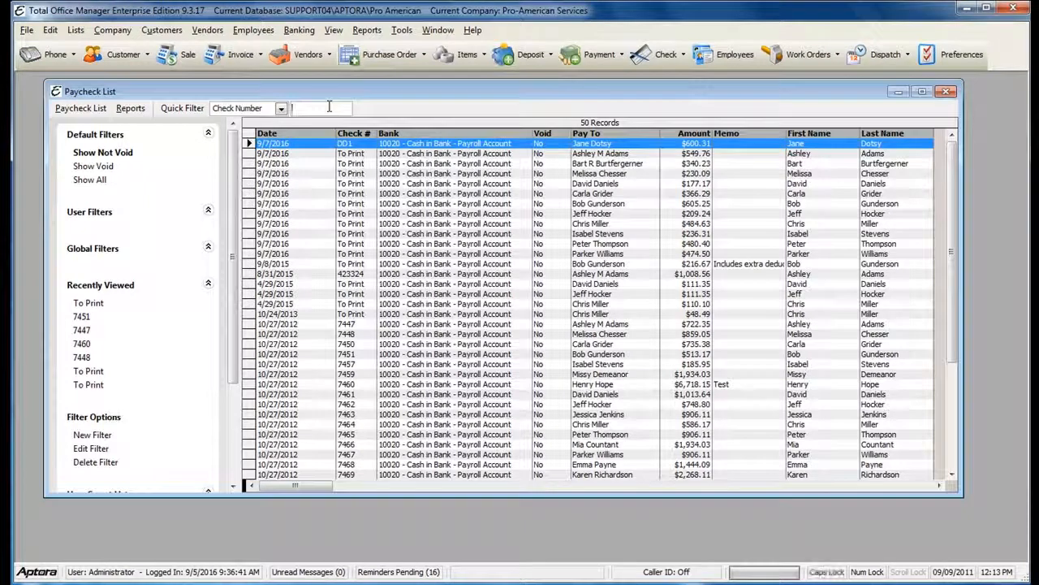
type("To P")
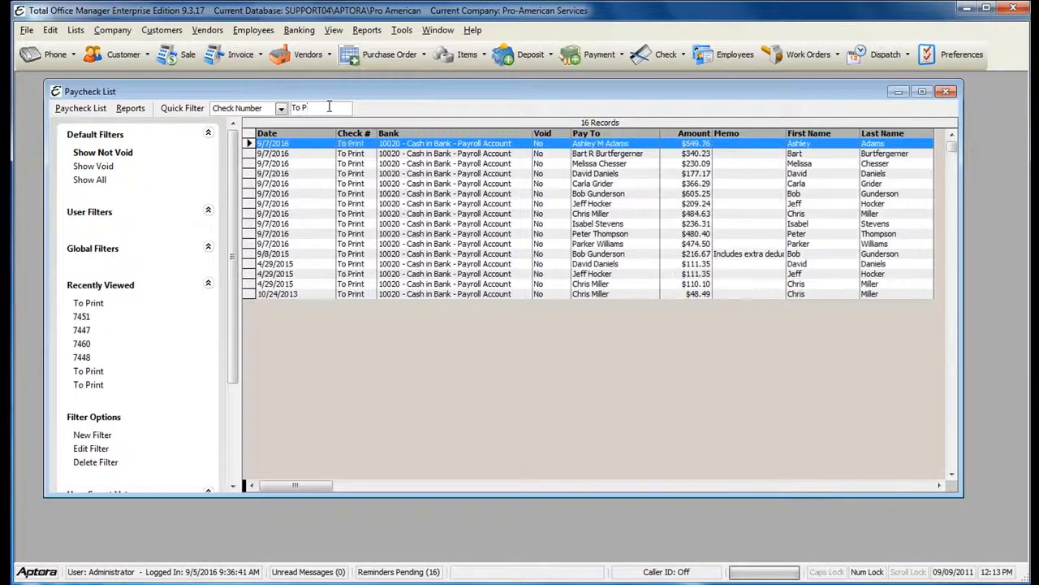
Step: Quick-filter by Date 09/07/2016 to 09/07/2016, showing 12 records, and pick the first paycheck
left_click(279, 107)
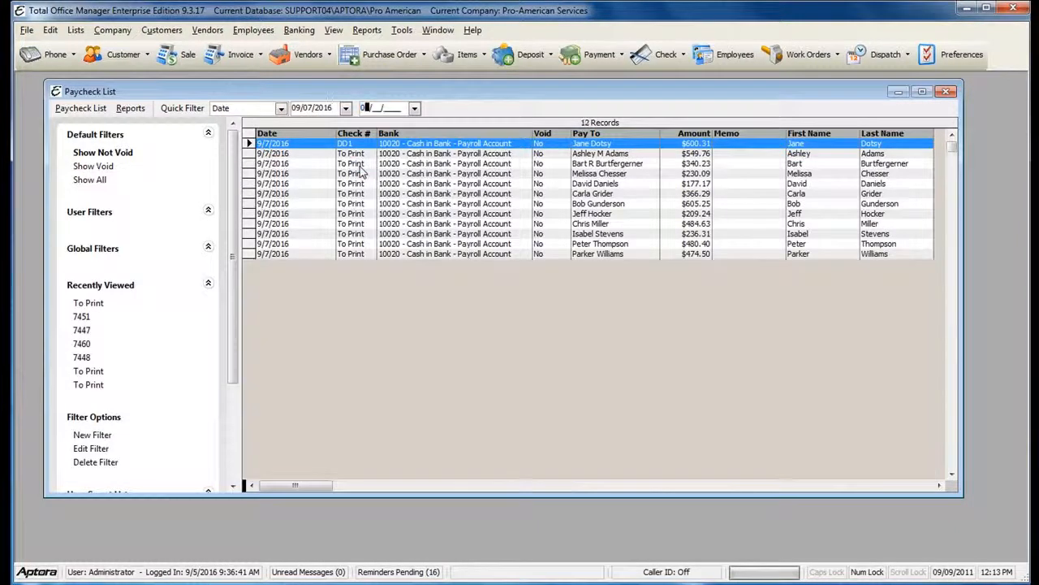
type("09/07/2016")
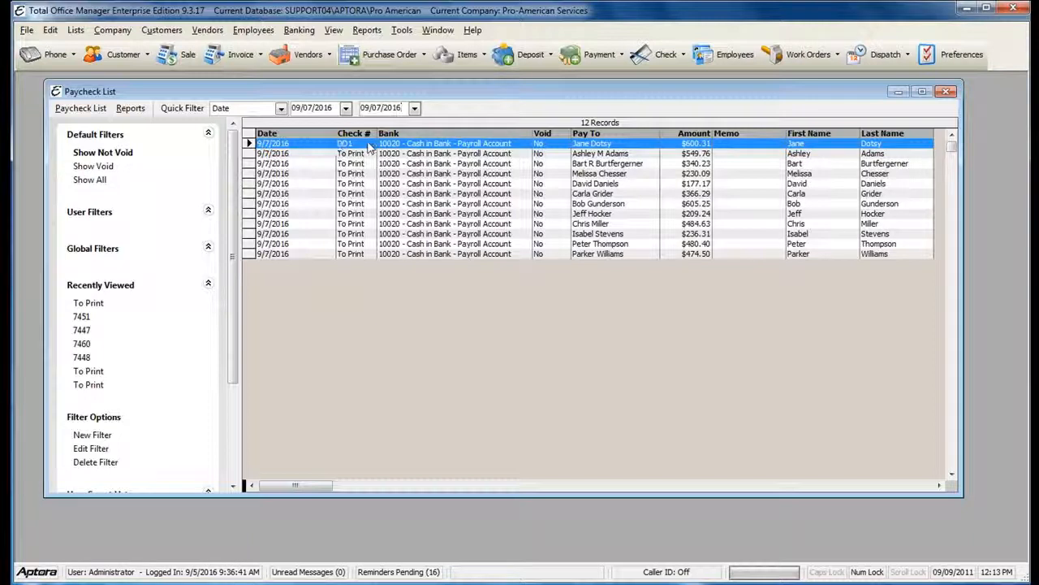
left_click(349, 152)
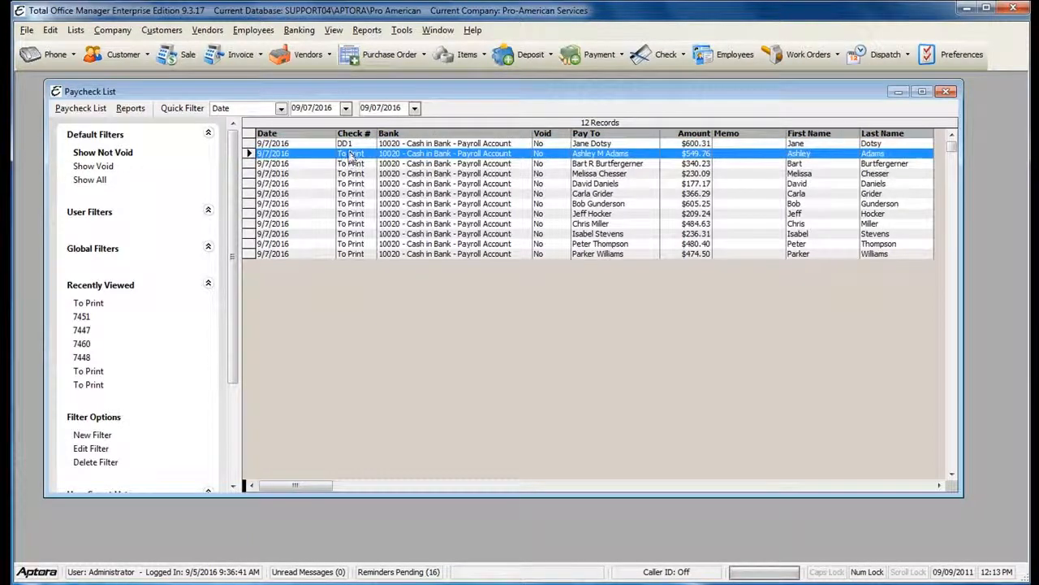
Step: Select all eleven To Print rows, excluding the direct-deposit paycheck
right_click(349, 153)
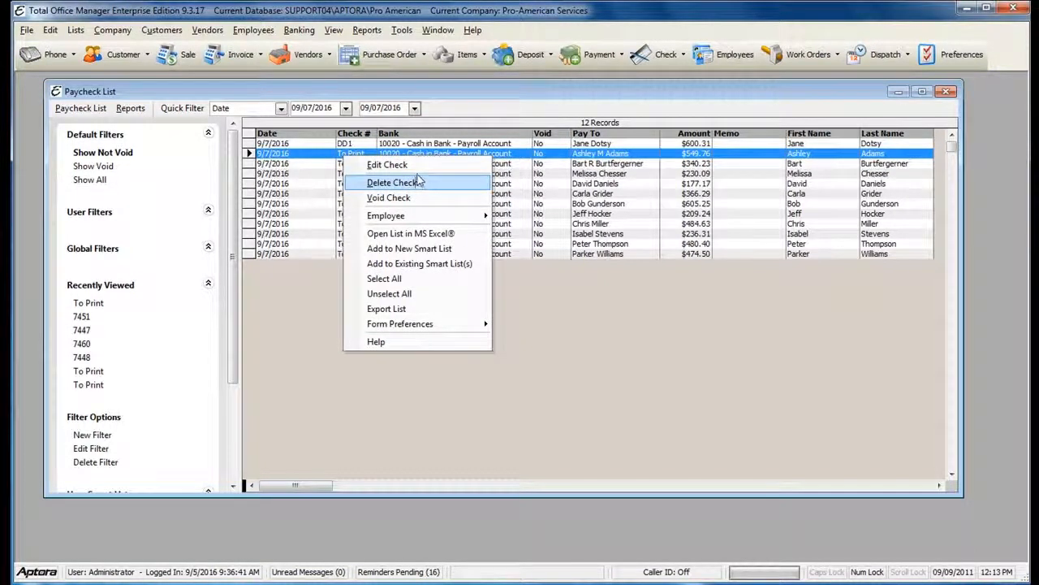
left_click(384, 278)
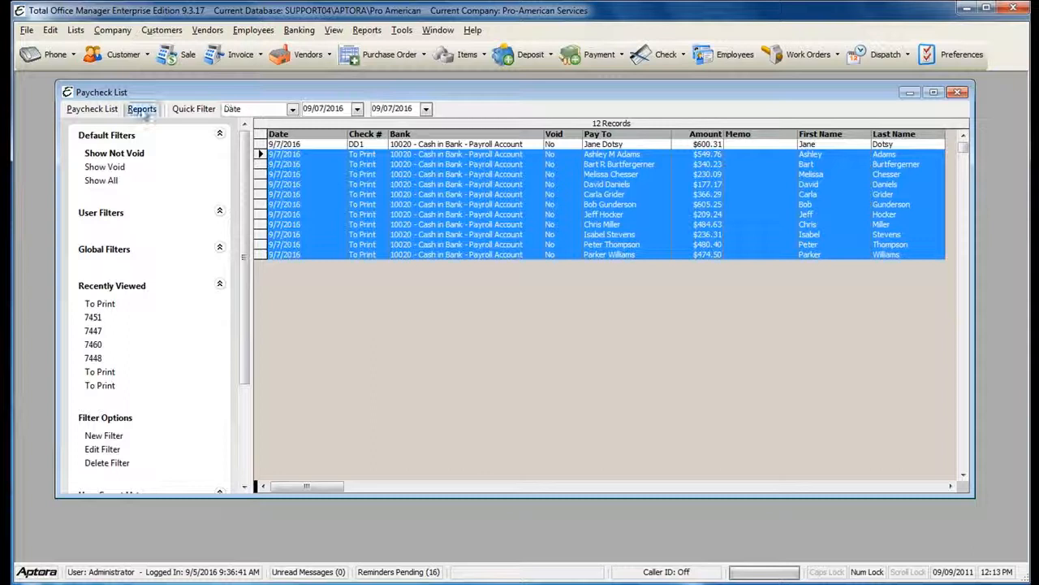
Step: Start Print Checks from Reports with Check Style kept as Double Voucher
left_click(143, 107)
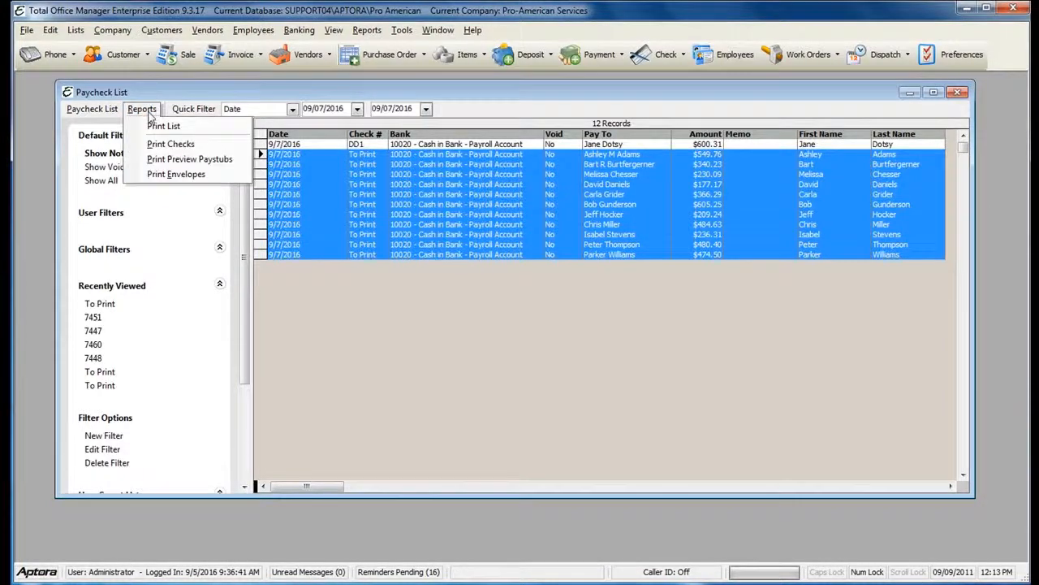
mouse_move(171, 143)
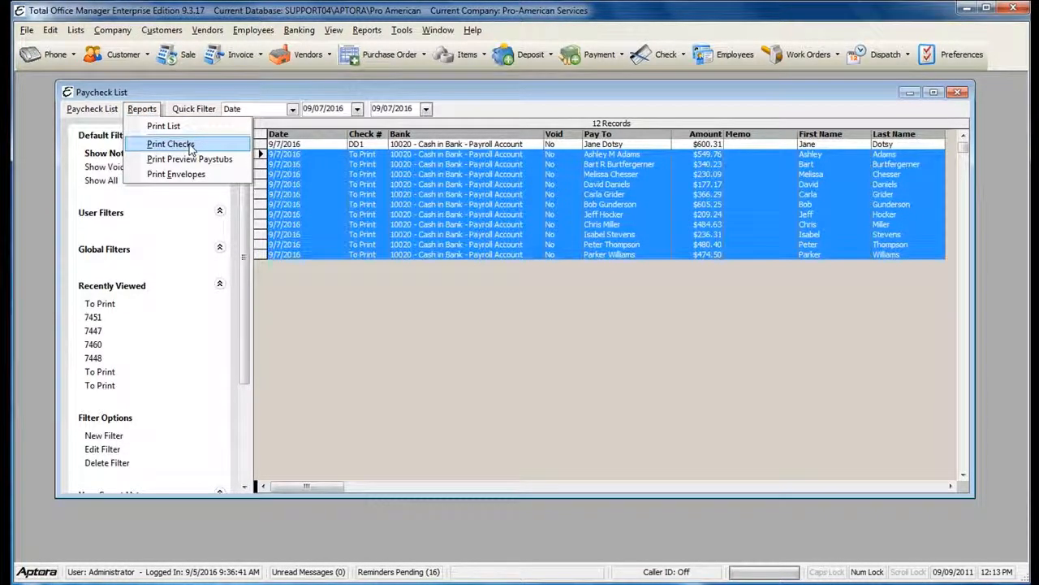
left_click(170, 143)
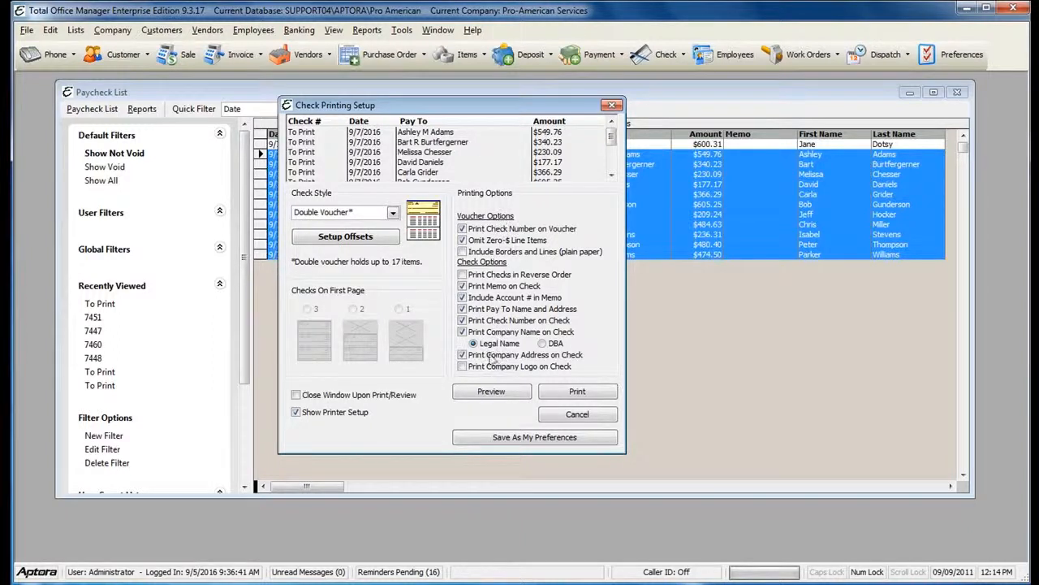
left_click(463, 354)
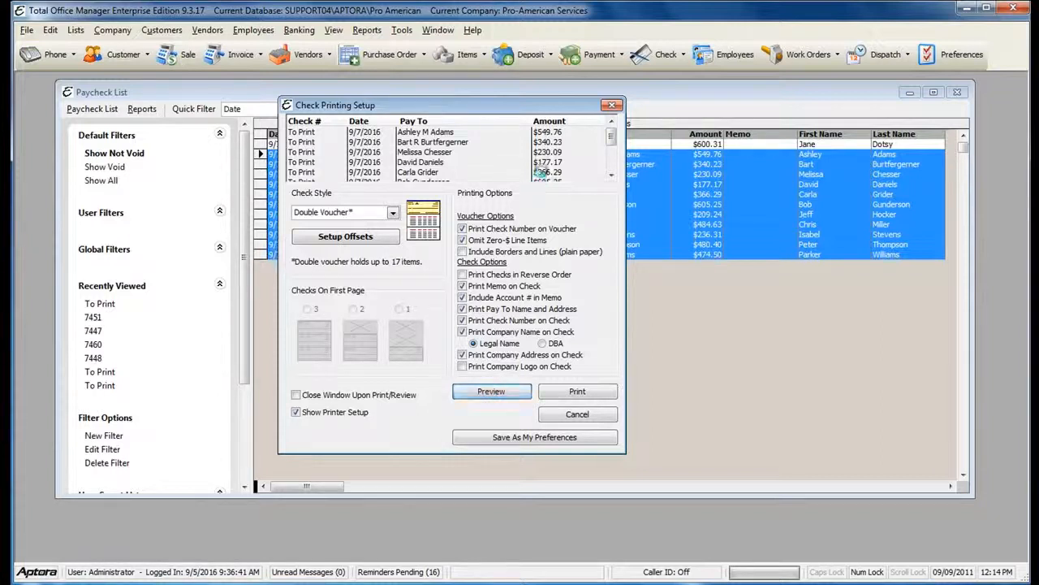
left_click(490, 389)
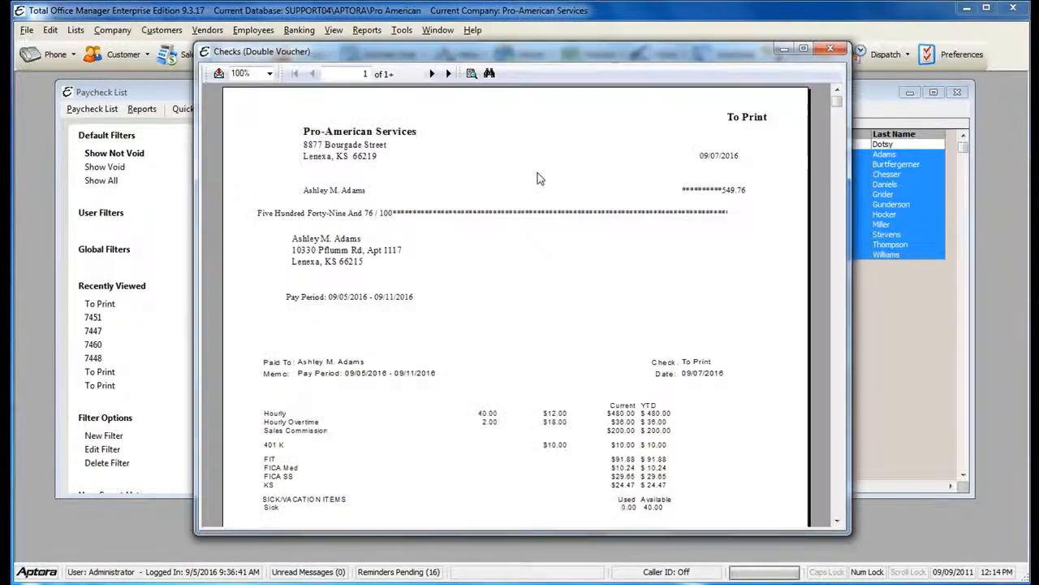
mouse_move(540, 153)
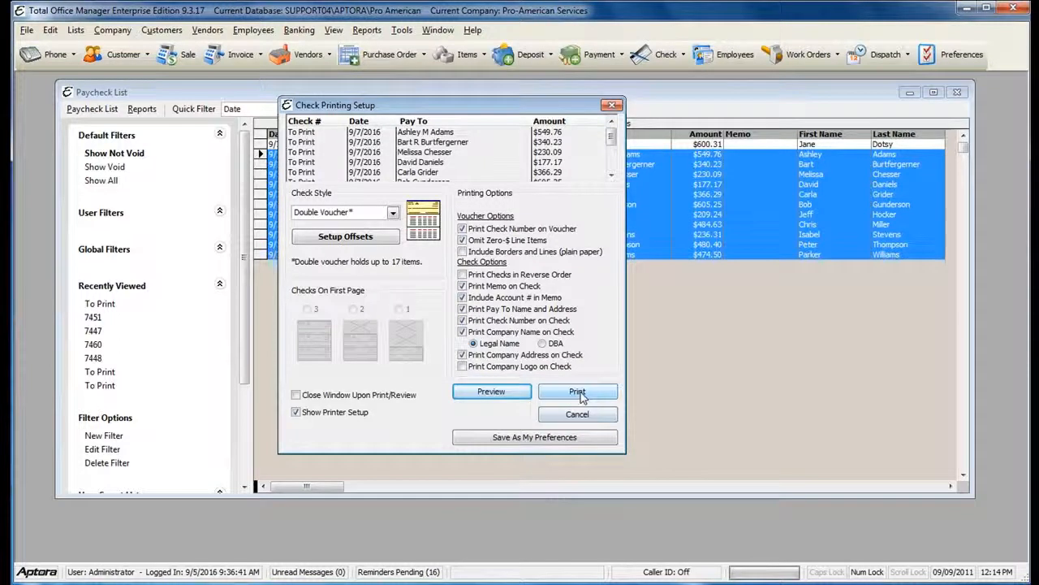
Step: Print the 11 checks with a replaced starting check number, then acknowledge the canceled print job
left_click(578, 390)
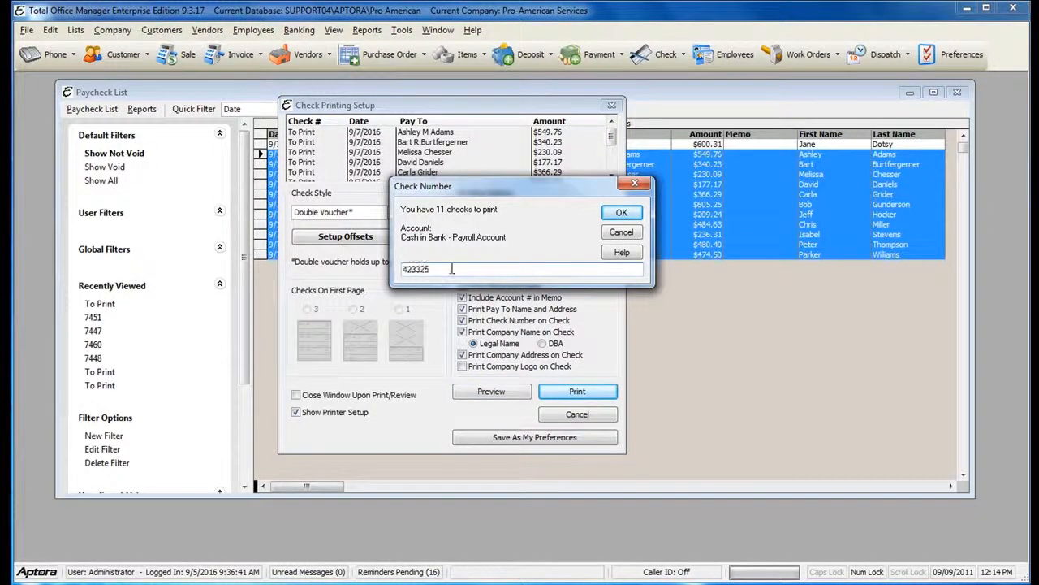
triple_click(416, 270)
type("425698")
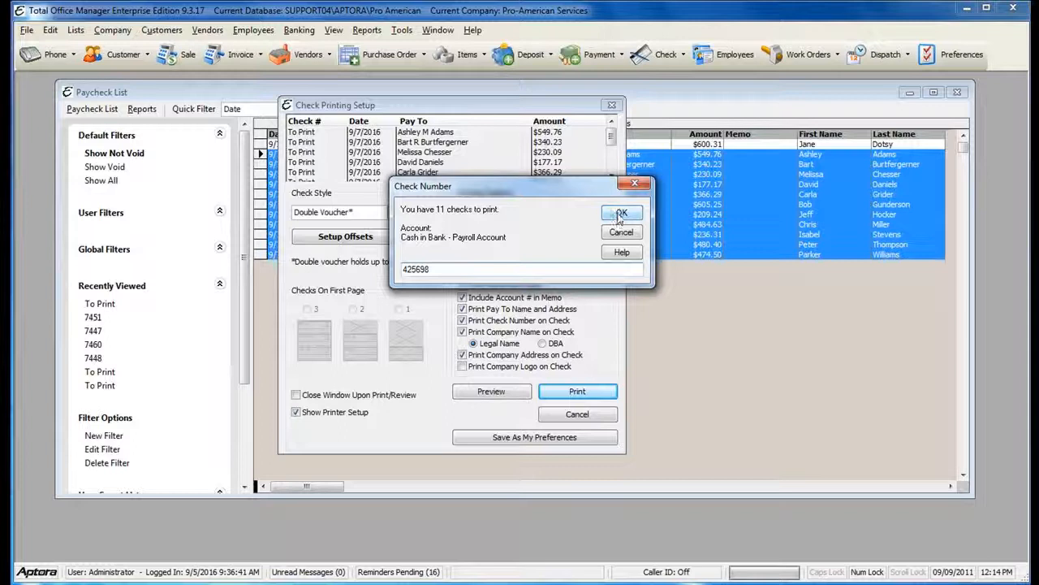
left_click(620, 231)
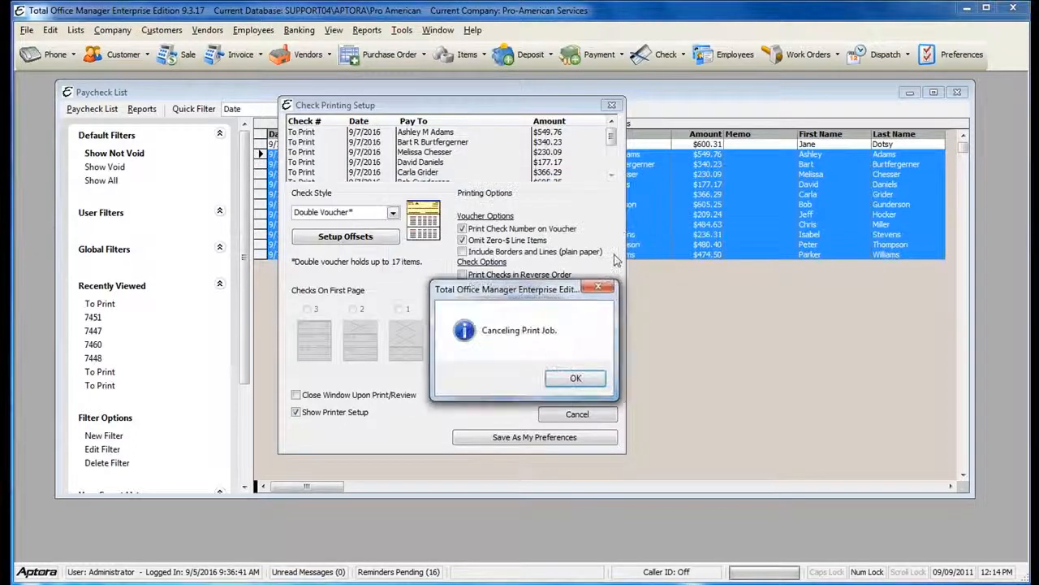
left_click(575, 377)
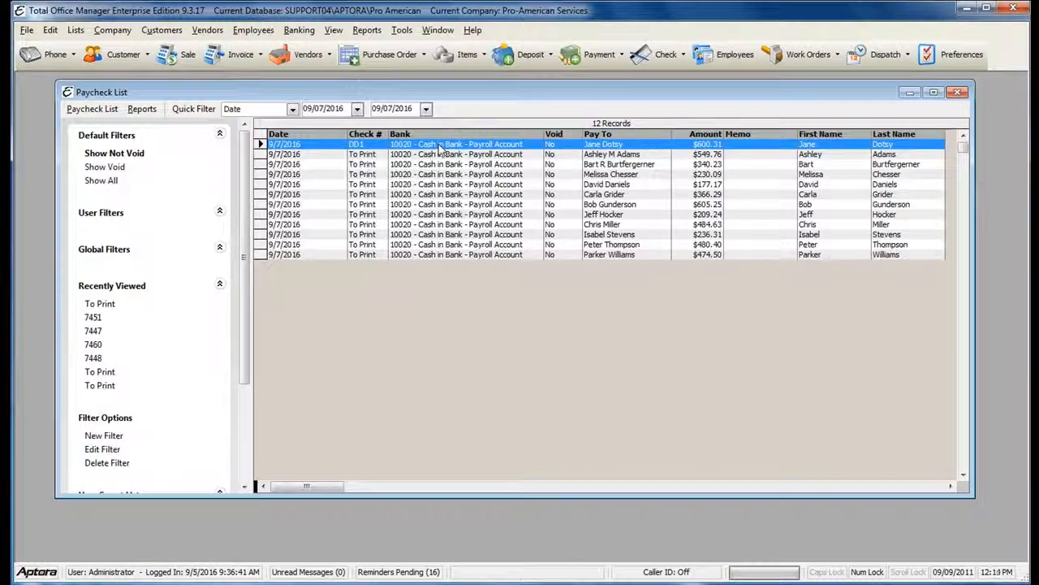
left_click(141, 108)
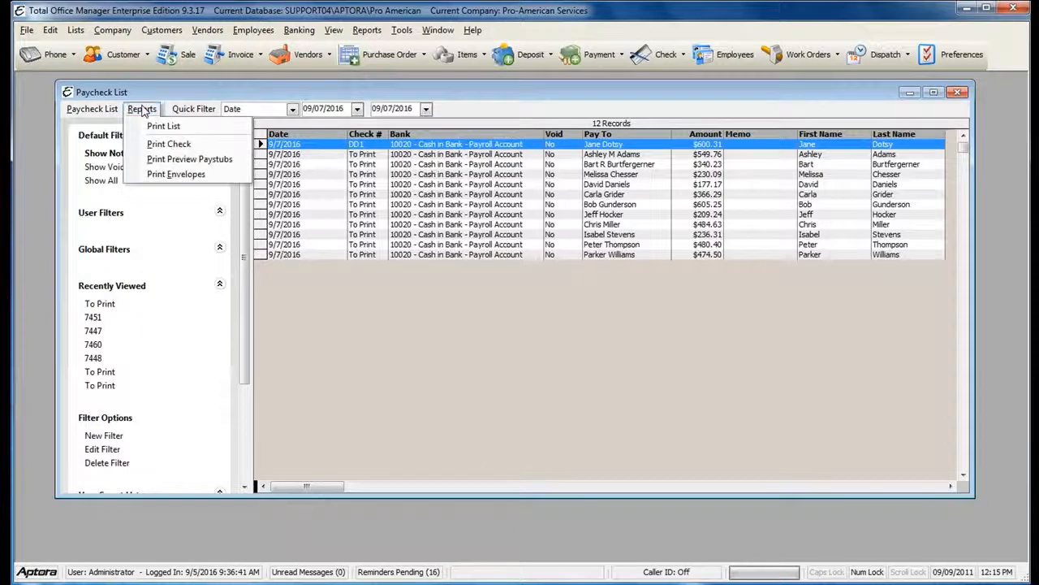
mouse_move(189, 159)
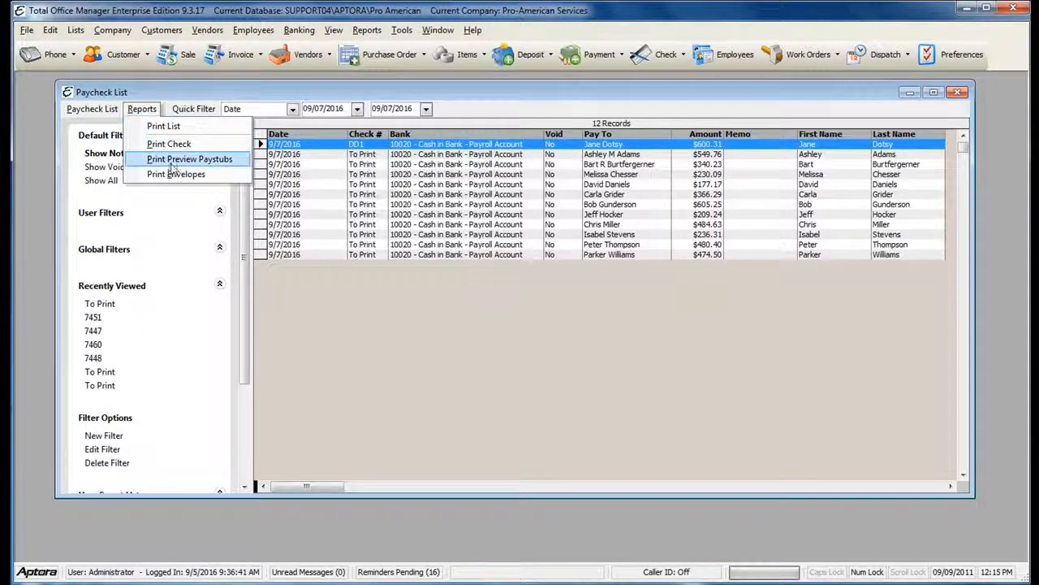
left_click(190, 159)
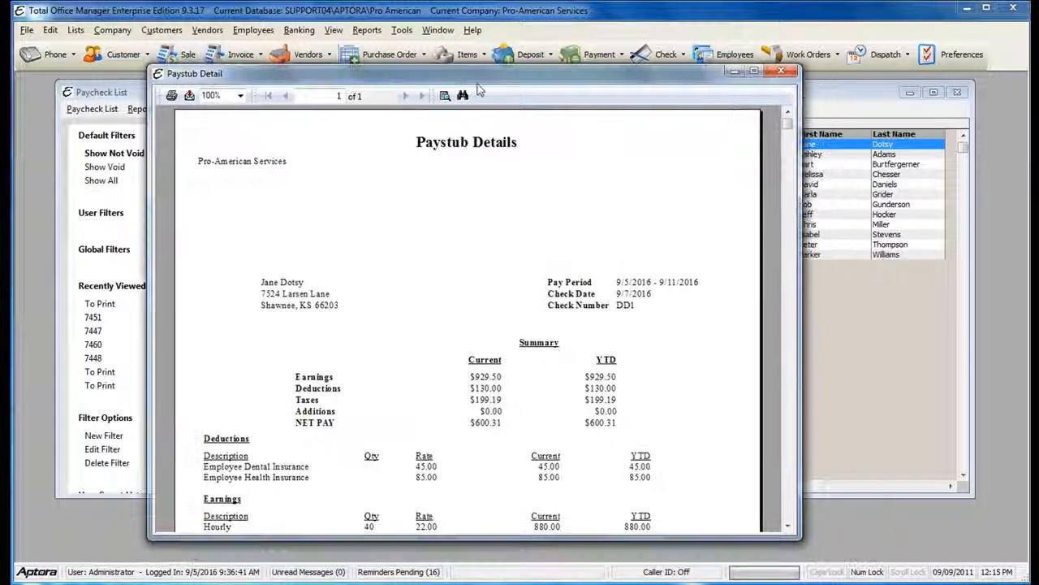
scroll("down", 3)
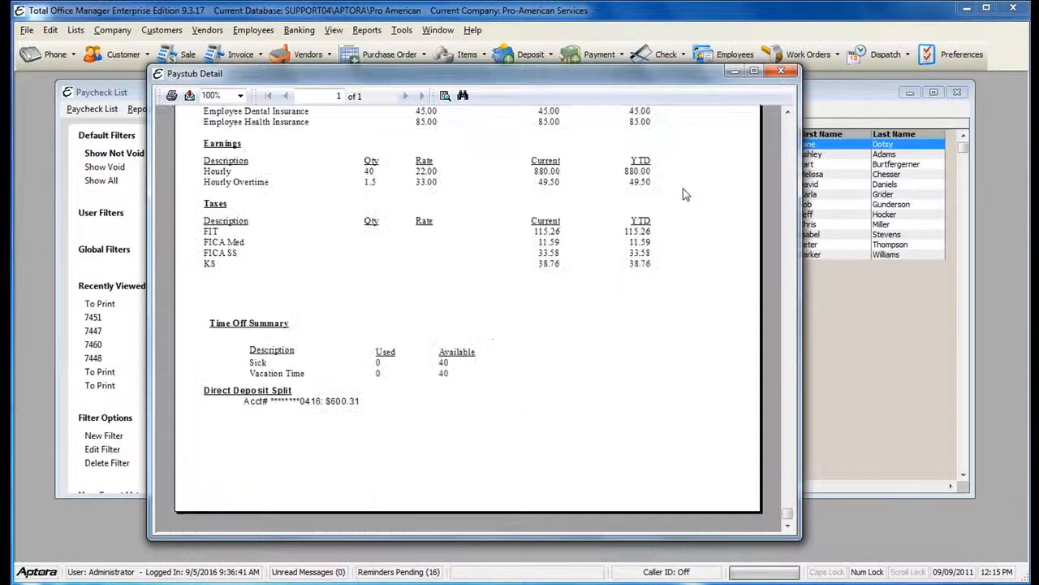